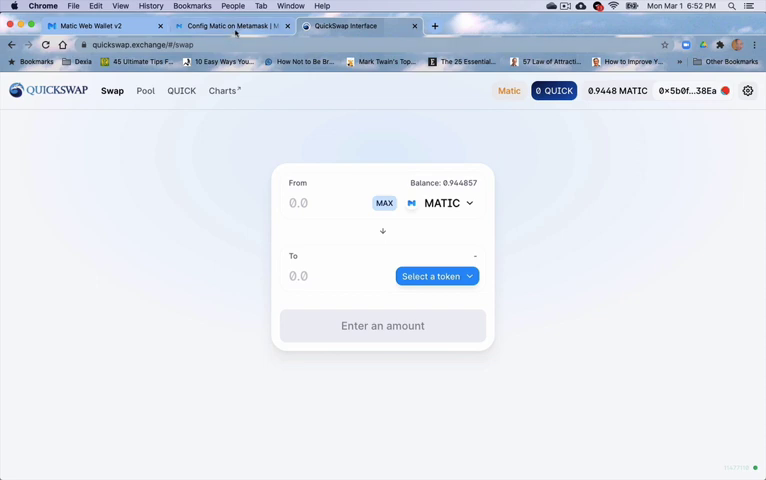
Show the guide's Matic Mainnet settings: RPC URL, chain ID and block explorer URL
click(230, 24)
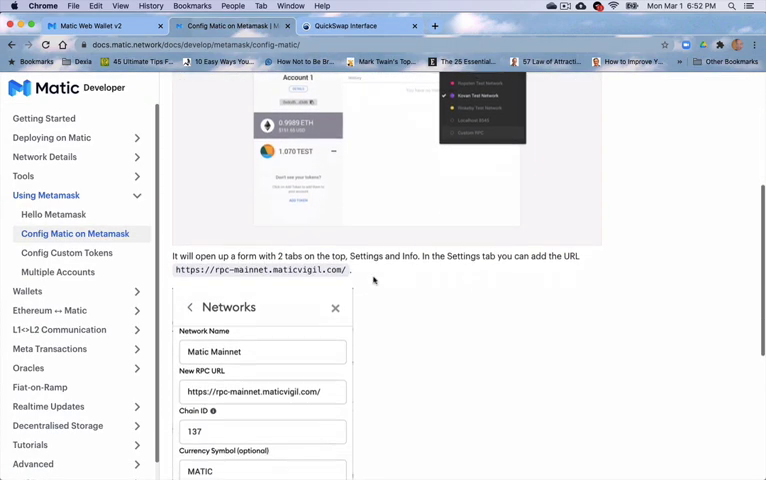
scroll(down, 3)
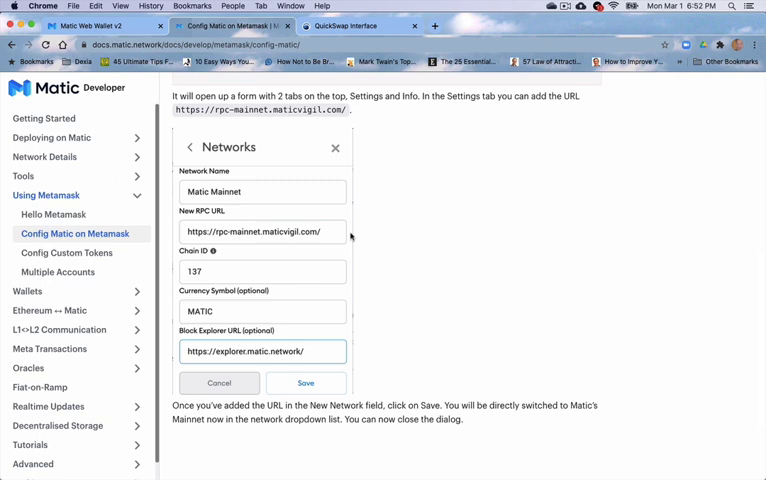
mouse_move(288, 192)
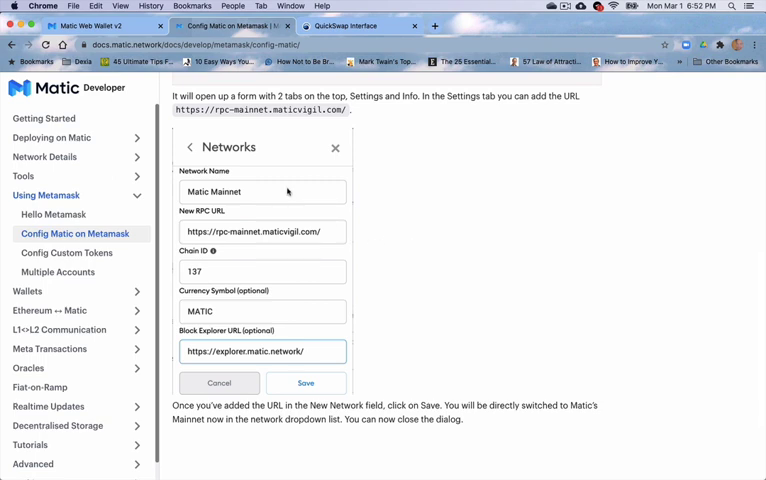
mouse_move(266, 264)
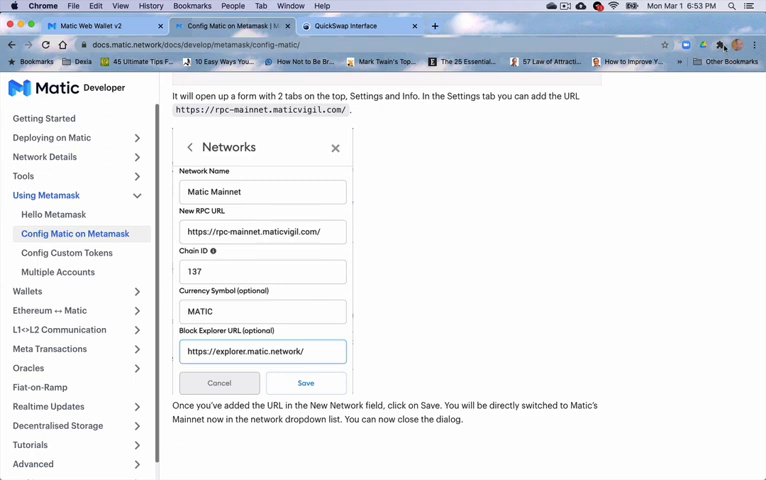
click(708, 44)
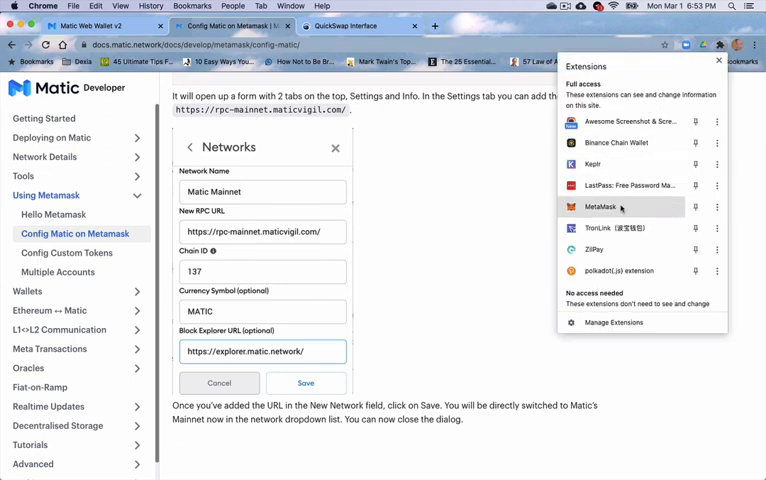
click(600, 208)
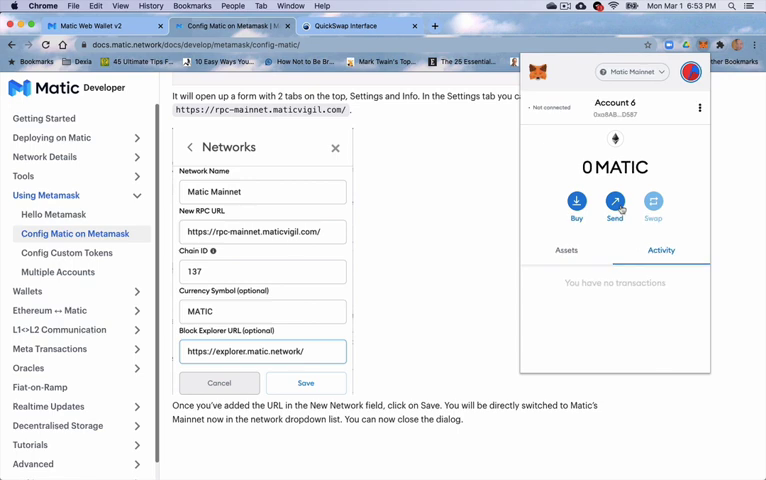
click(630, 72)
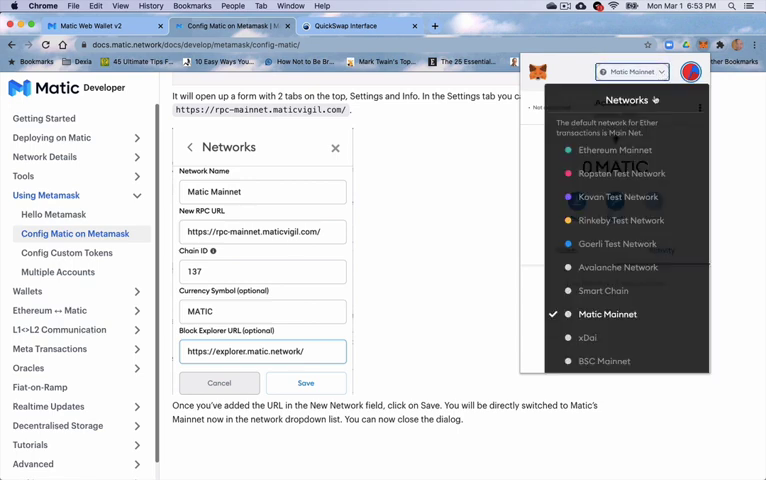
scroll(down, 3)
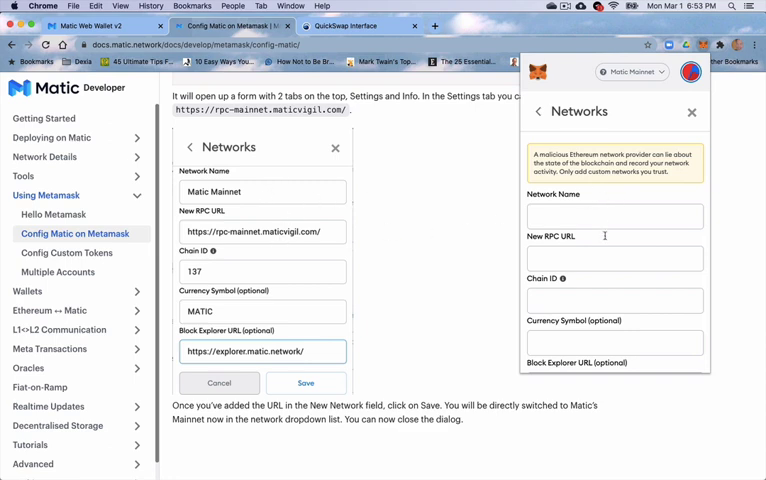
scroll(down, 3)
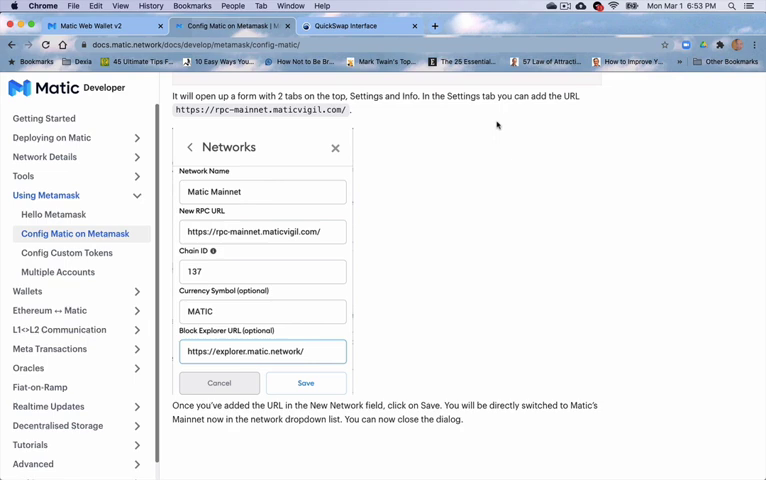
mouse_move(416, 146)
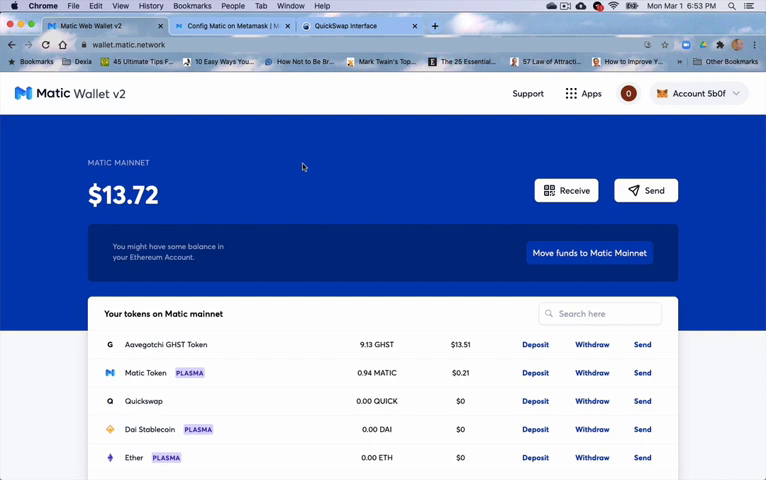
mouse_move(470, 172)
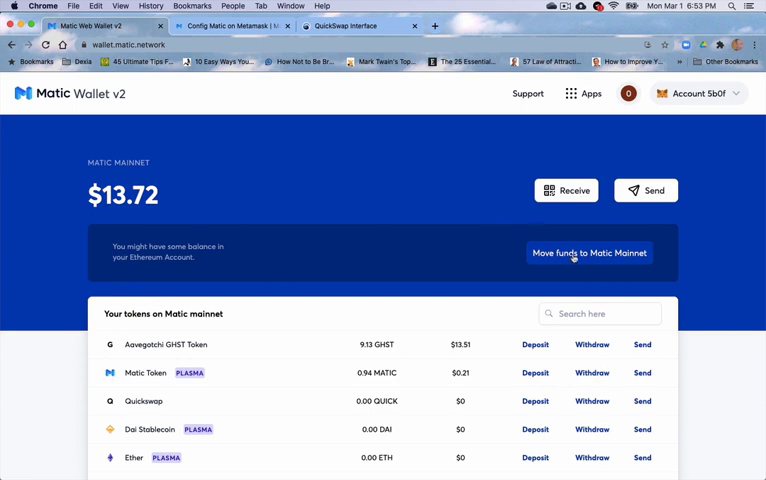
Reach Matic Bridge v2's Ethereum-to-Matic transfer form in PoS Bridge mode, amount empty
click(588, 252)
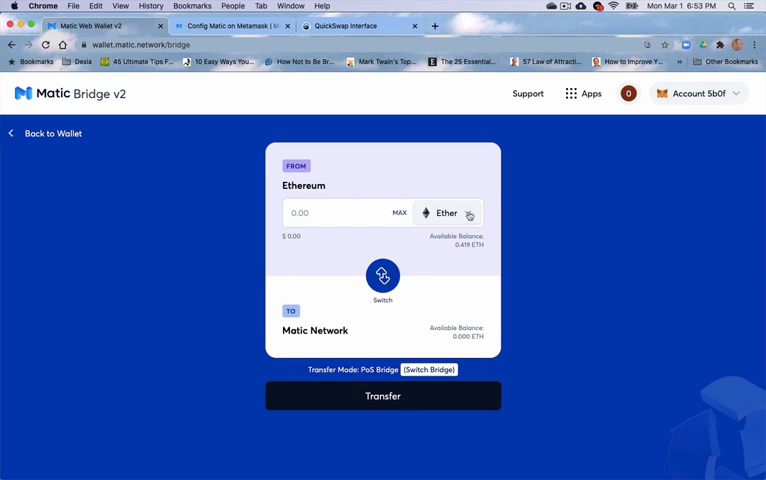
click(448, 212)
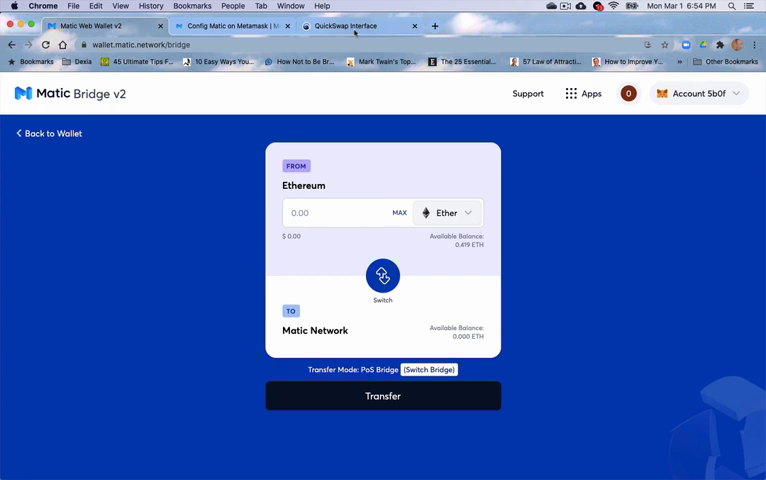
Show QuickSwap's swap page with MATIC (0.9448 balance) as the from-token
click(344, 24)
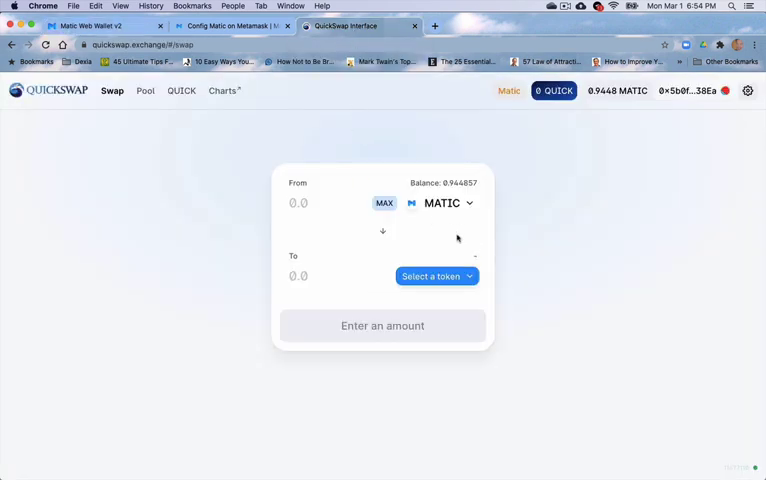
mouse_move(504, 304)
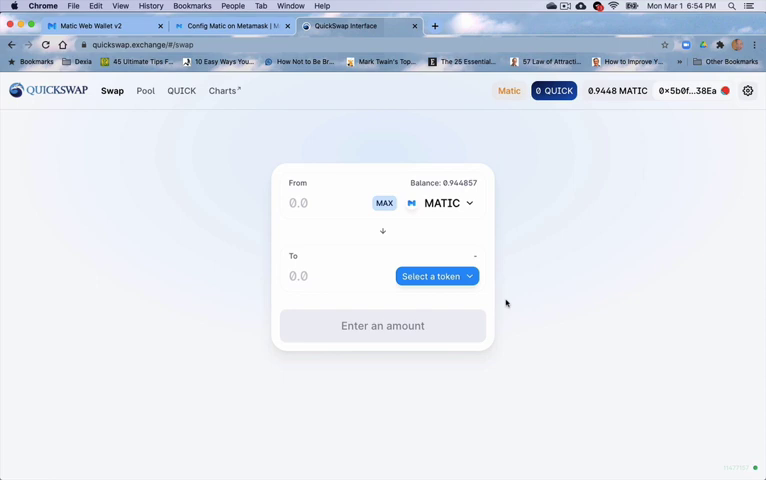
mouse_move(520, 236)
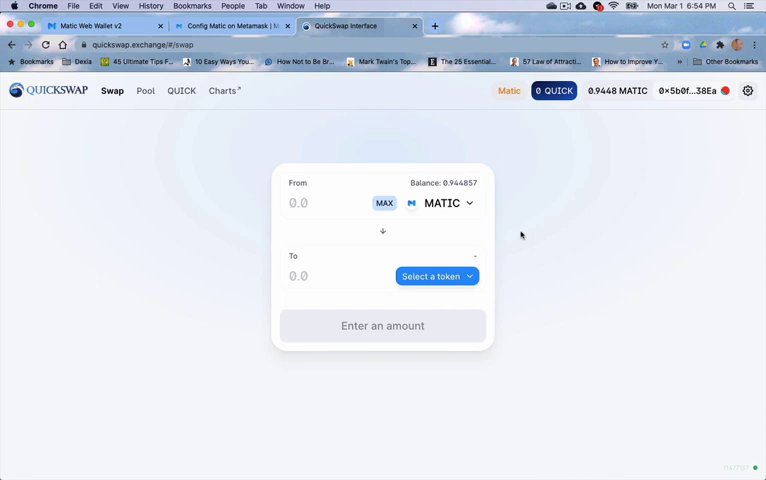
mouse_move(556, 220)
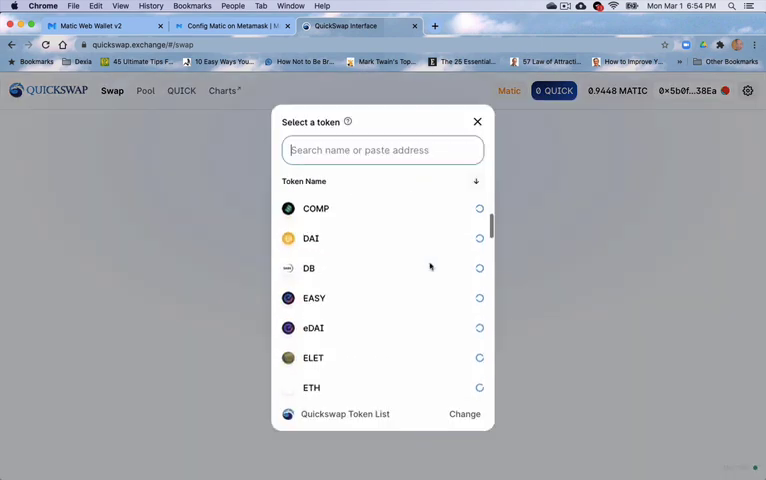
Scroll the receive-token list through the ma-tokens such as maAAVE, maDAI and maUSDC
scroll(down, 3)
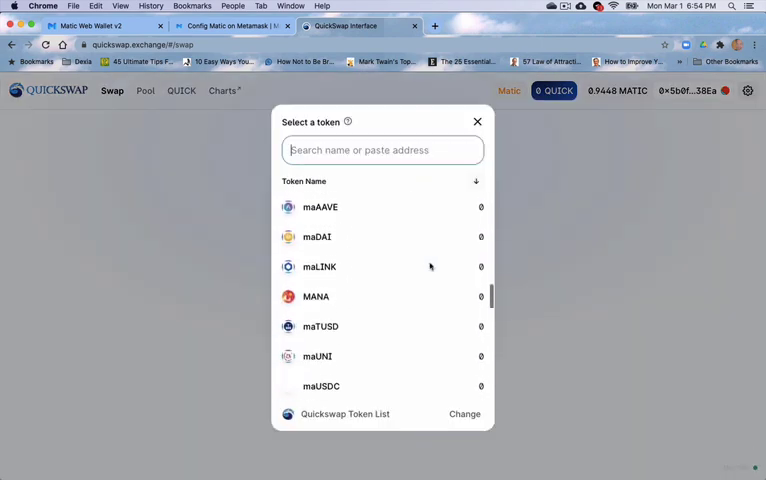
scroll(down, 3)
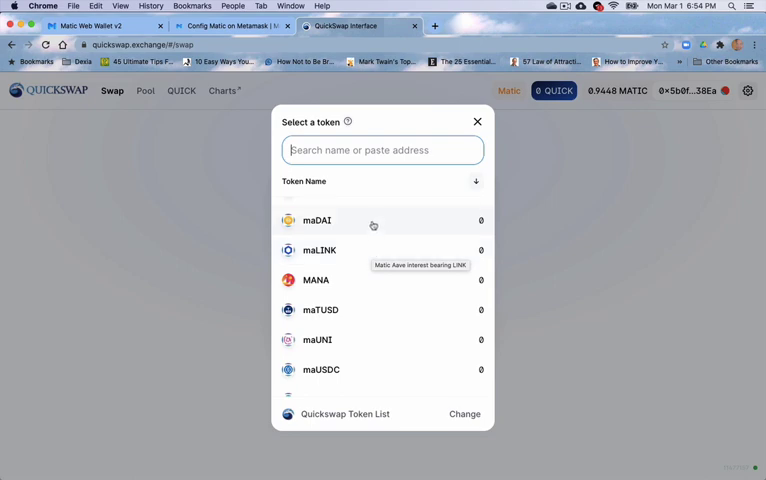
mouse_move(376, 310)
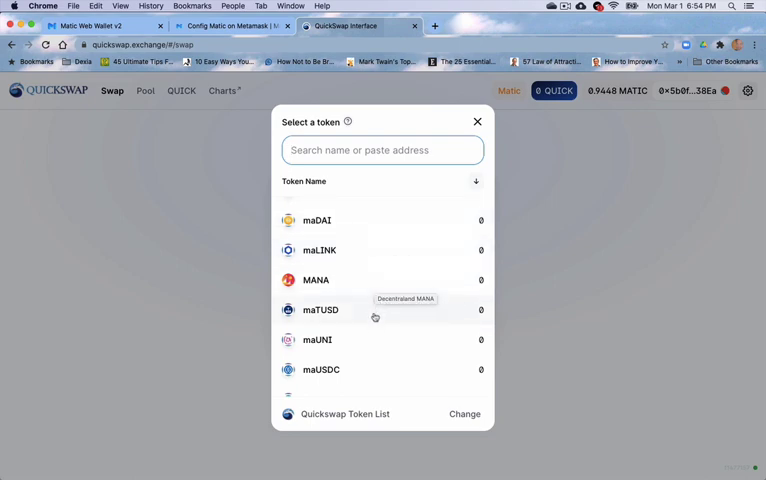
scroll(down, 3)
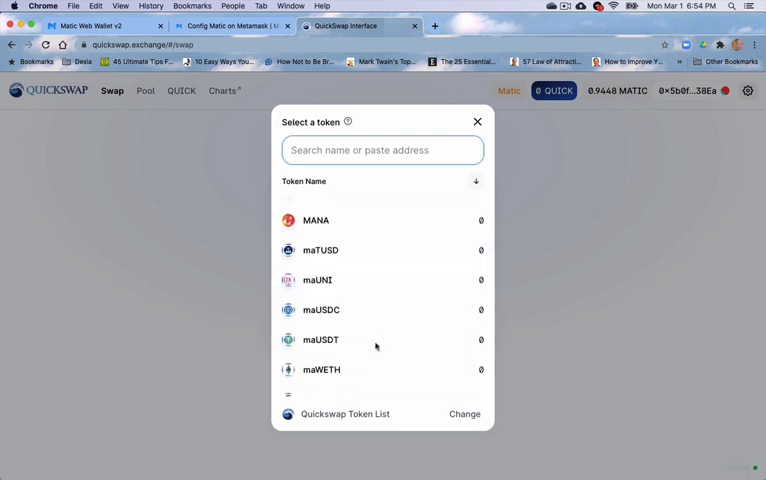
scroll(down, 3)
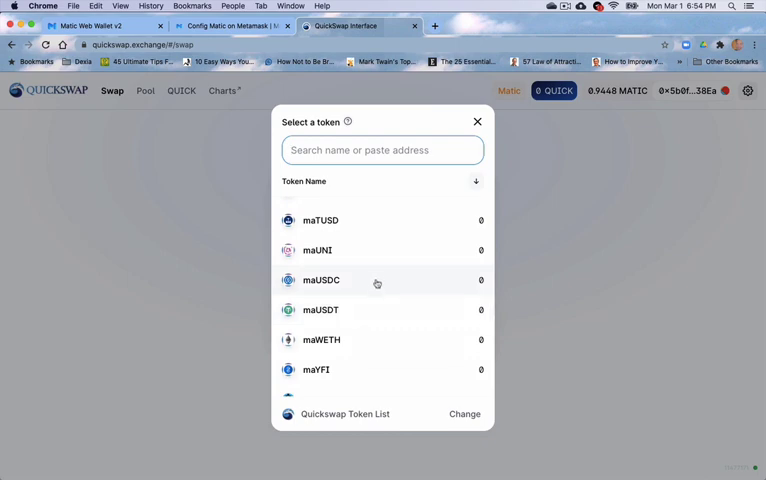
scroll(down, 3)
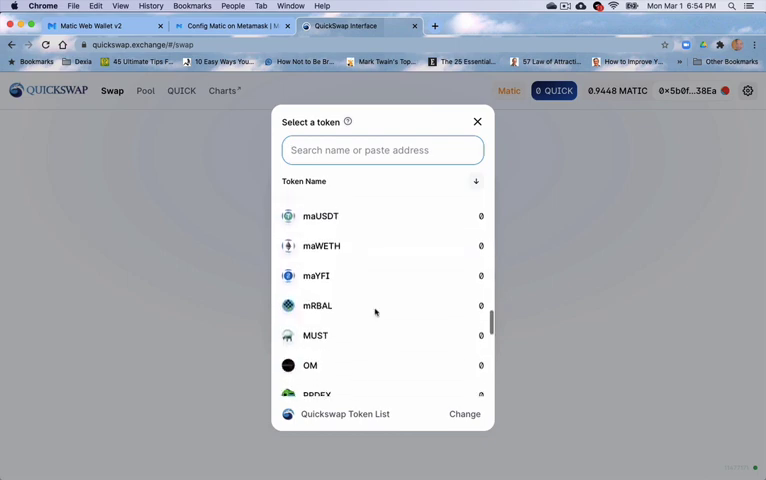
scroll(down, 3)
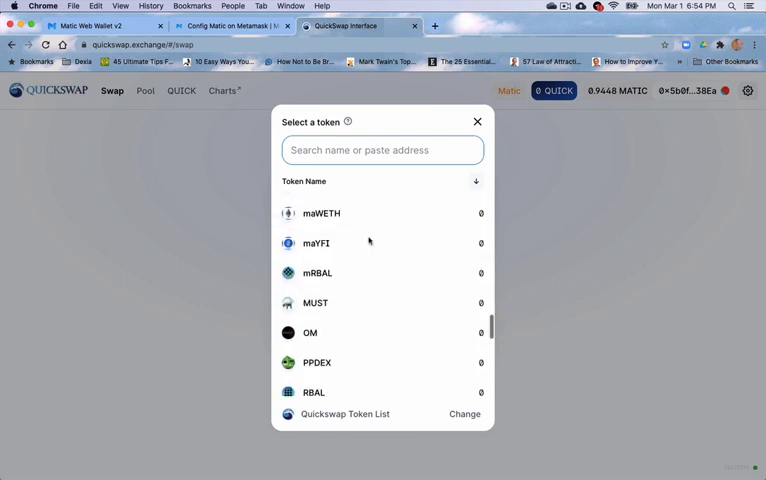
scroll(down, 3)
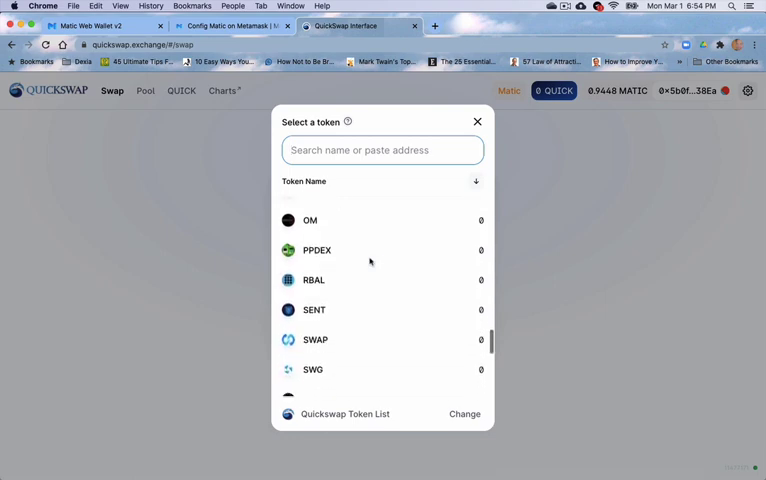